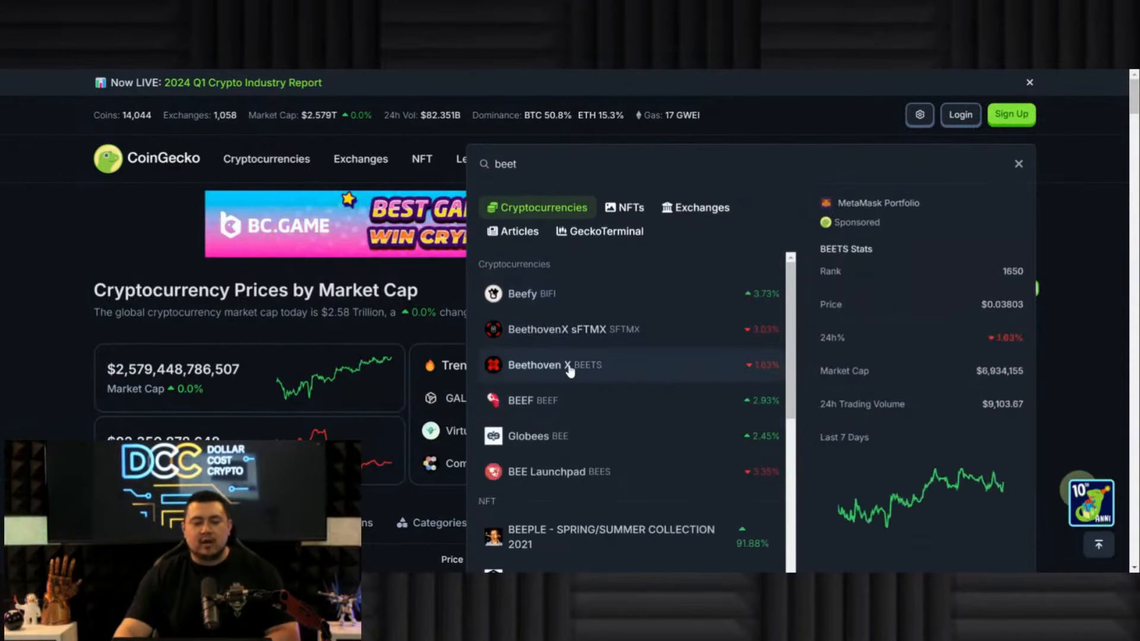
Open the Beethoven X (BEETS) result and read its max-range chart, about $1.73 on Oct 22, 2021
click(554, 364)
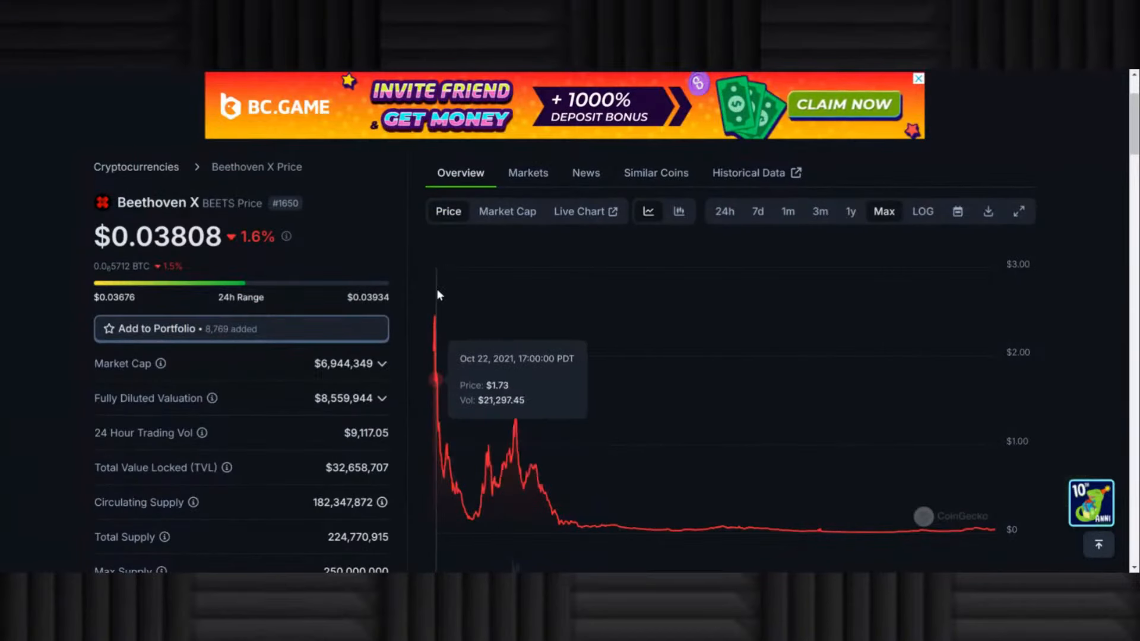
mouse_move(515, 440)
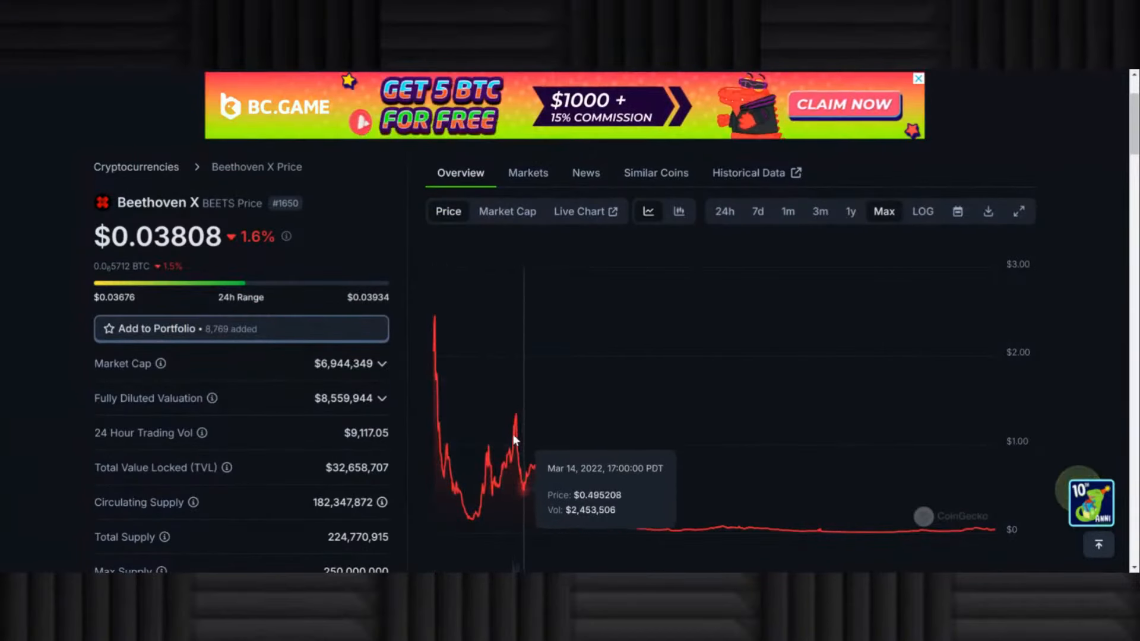
mouse_move(481, 419)
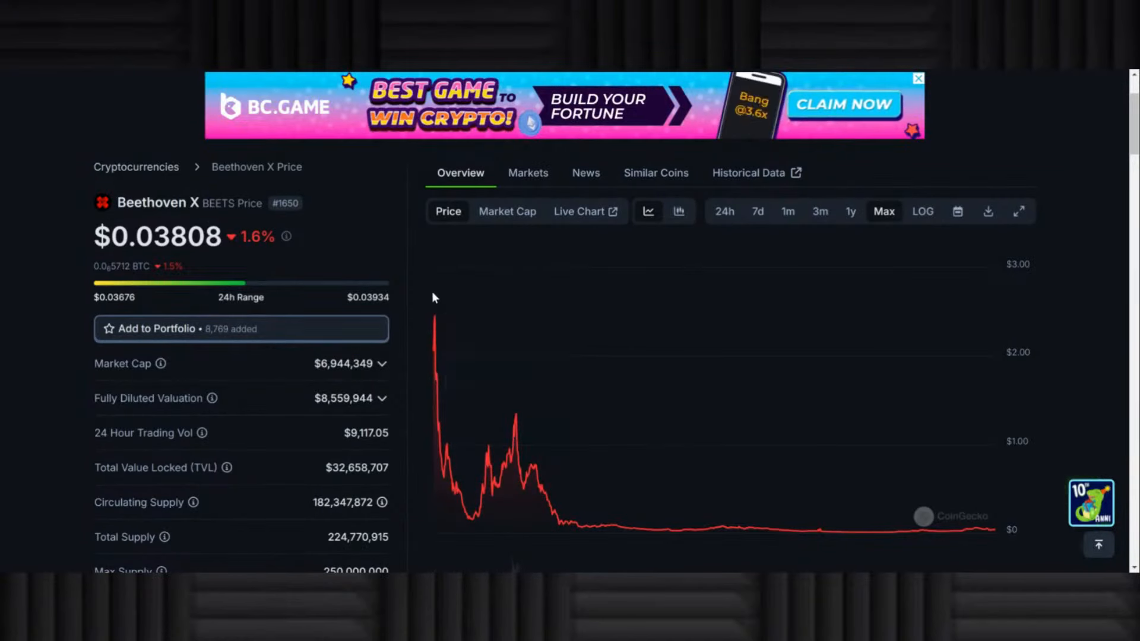
mouse_move(495, 399)
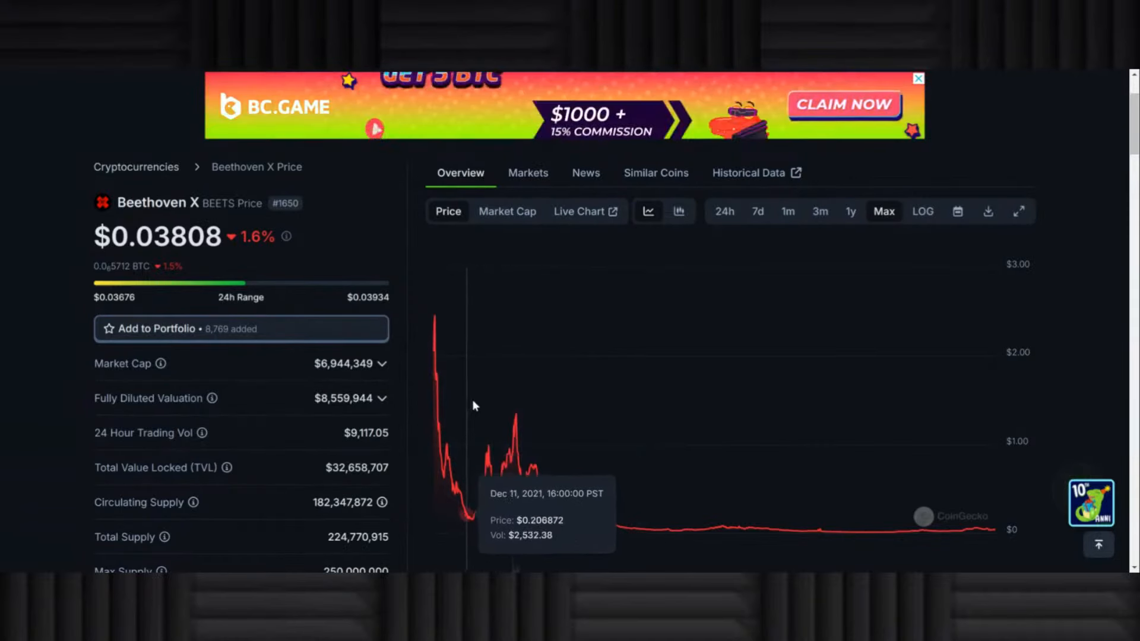
mouse_move(473, 422)
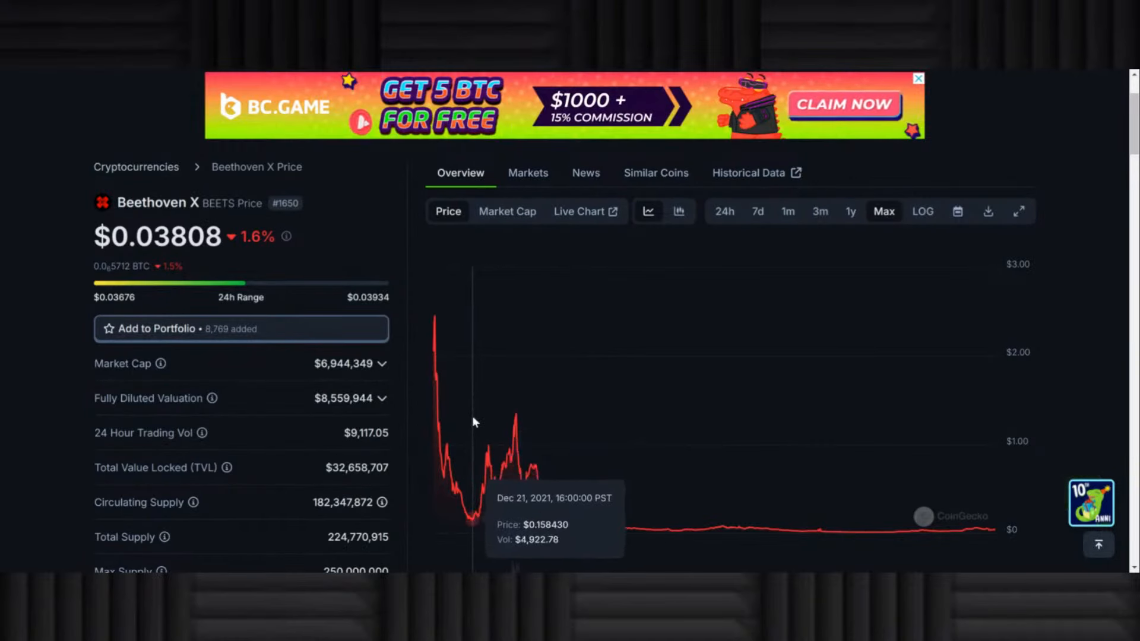
mouse_move(506, 376)
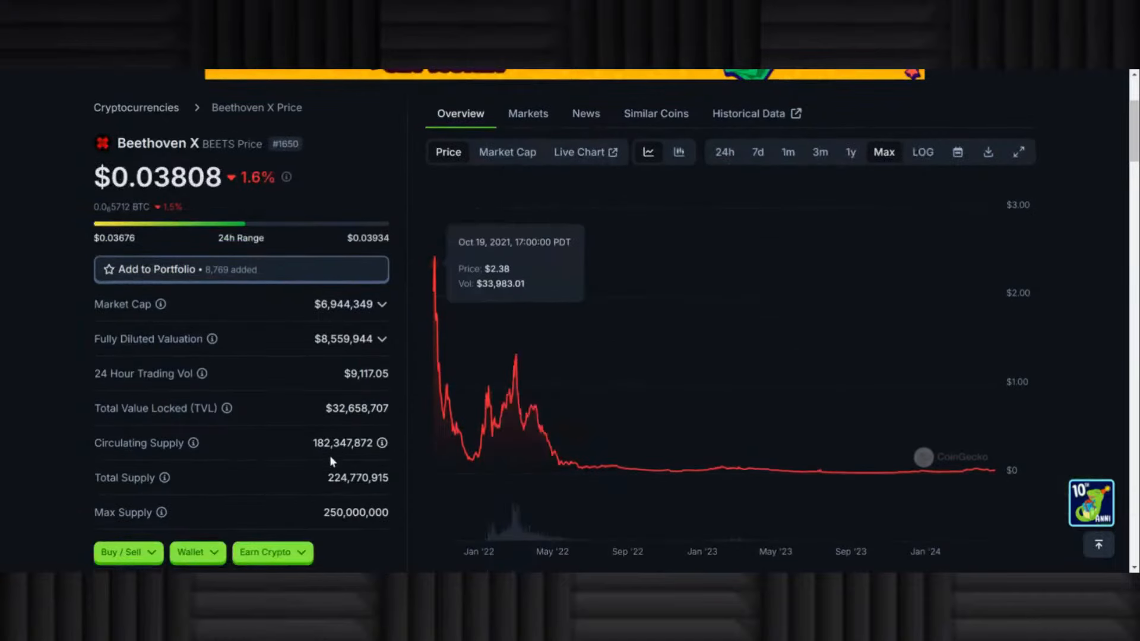
mouse_move(896, 434)
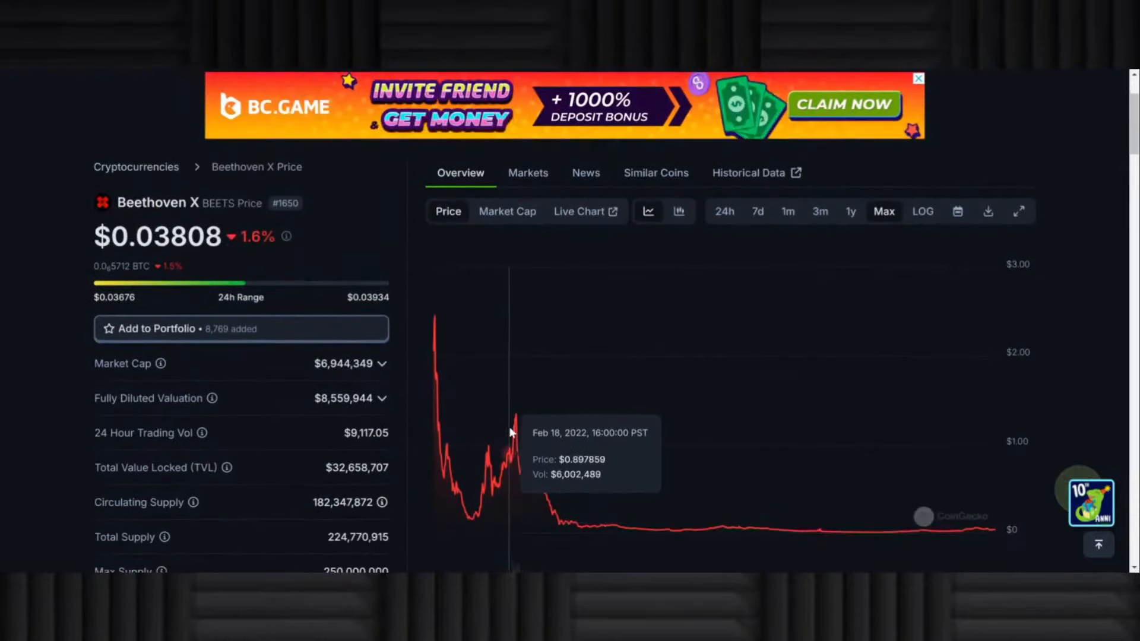
mouse_move(498, 433)
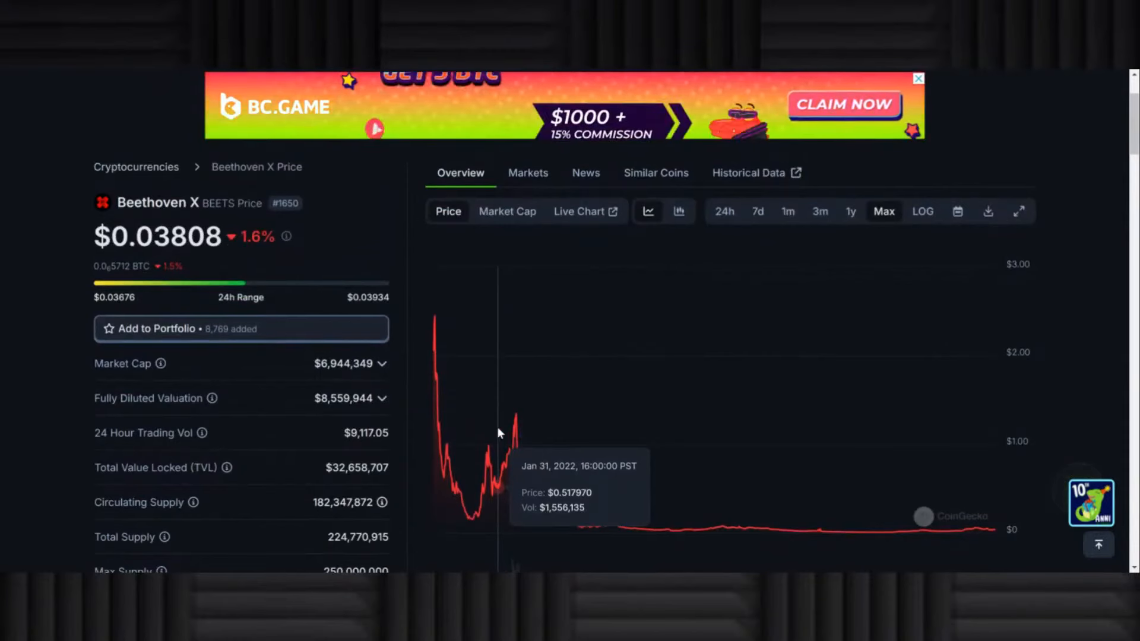